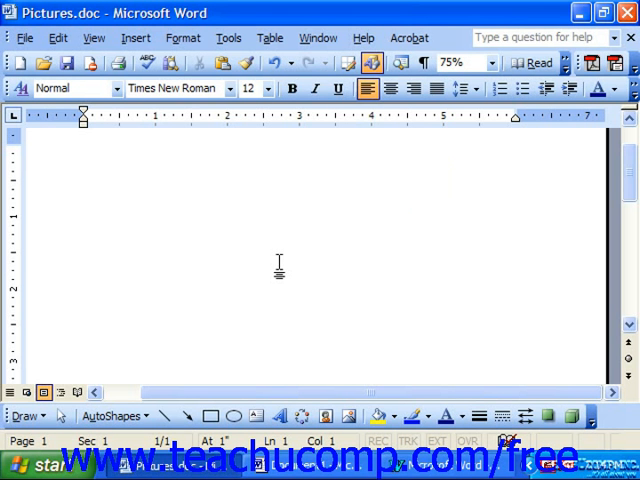
Show the Drawing toolbar and task pane via the View menu, then close the task pane
left_click(84, 152)
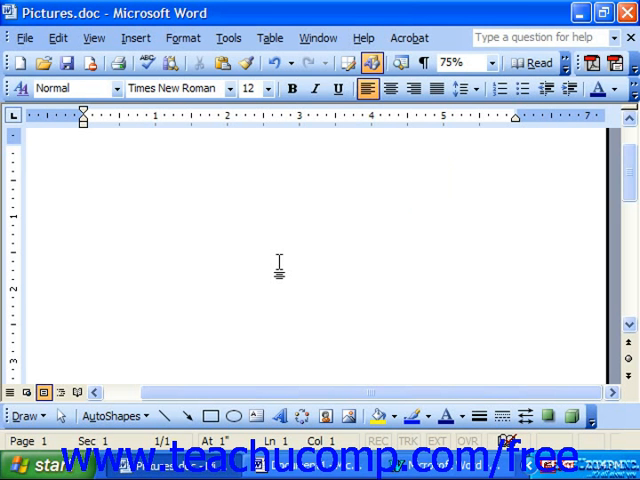
left_click(84, 150)
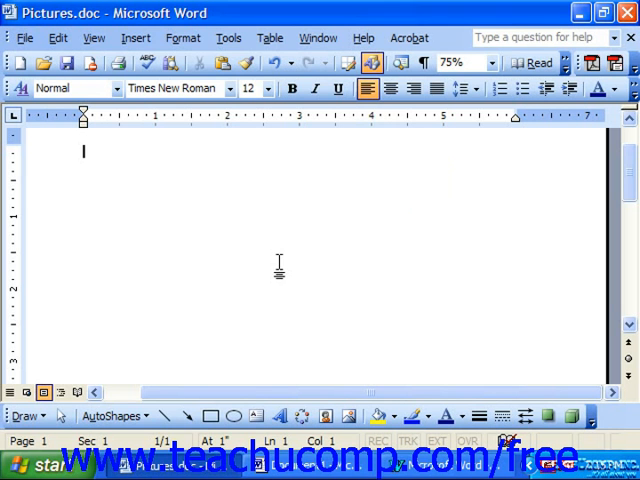
left_click(156, 38)
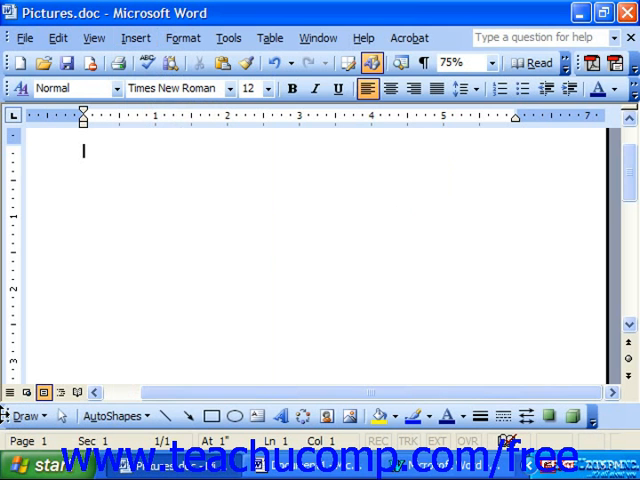
left_click(368, 64)
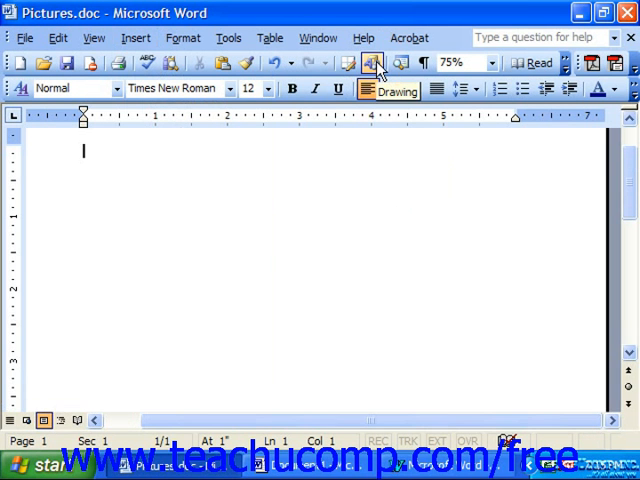
left_click(368, 64)
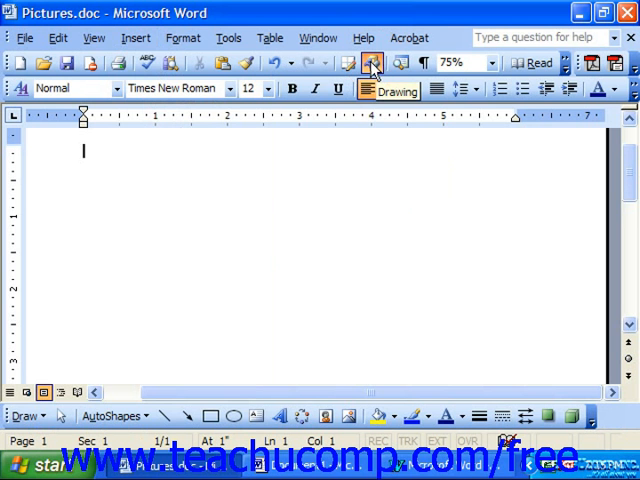
left_click(94, 36)
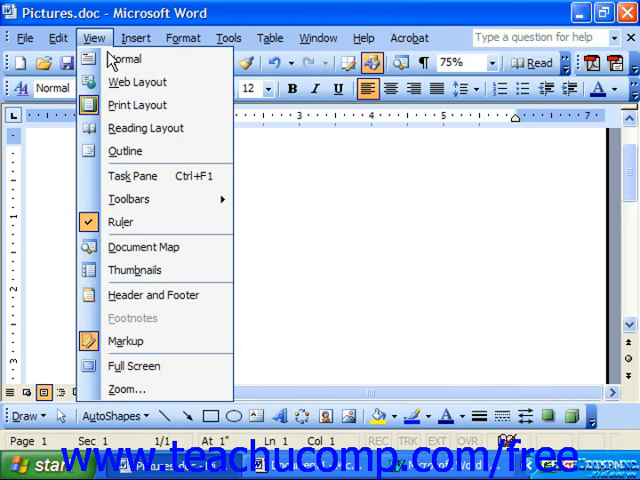
mouse_move(140, 210)
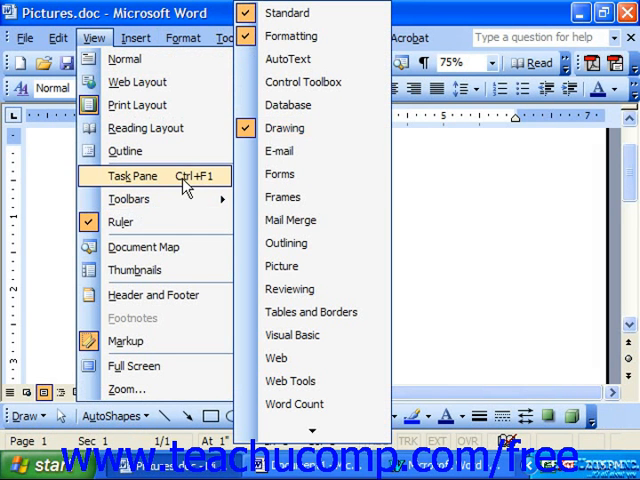
left_click(132, 176)
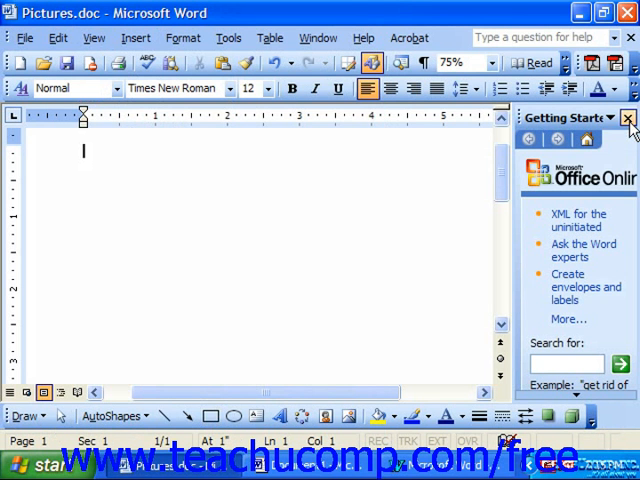
left_click(628, 118)
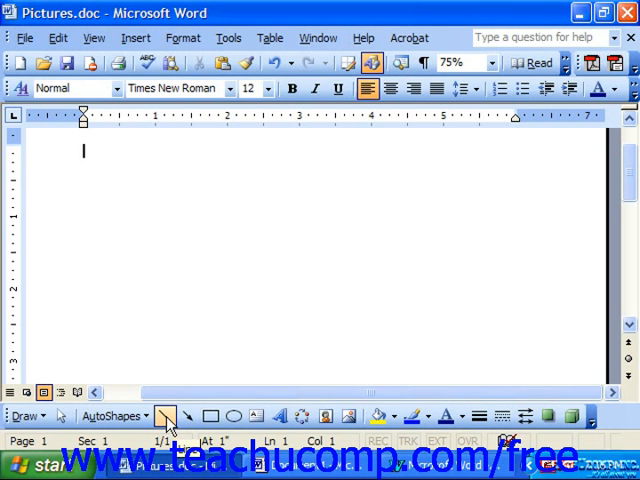
Draw a straight horizontal line across the upper part of the page with the Line tool
left_click(182, 412)
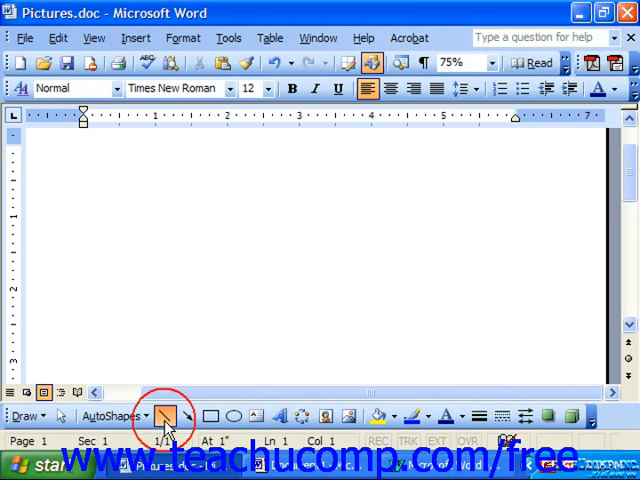
left_click(168, 414)
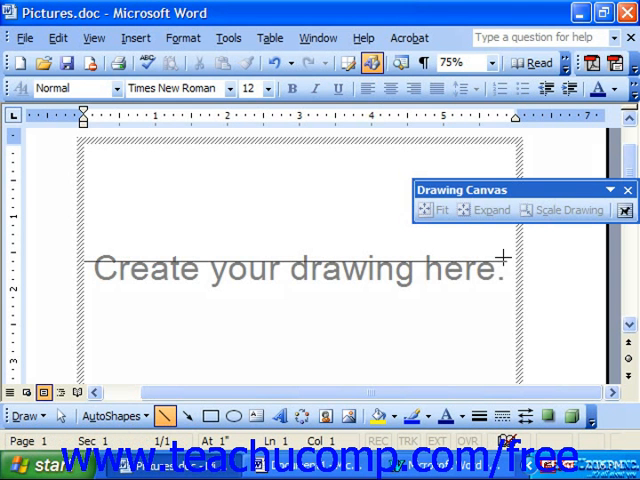
left_click_drag(84, 260, 508, 260)
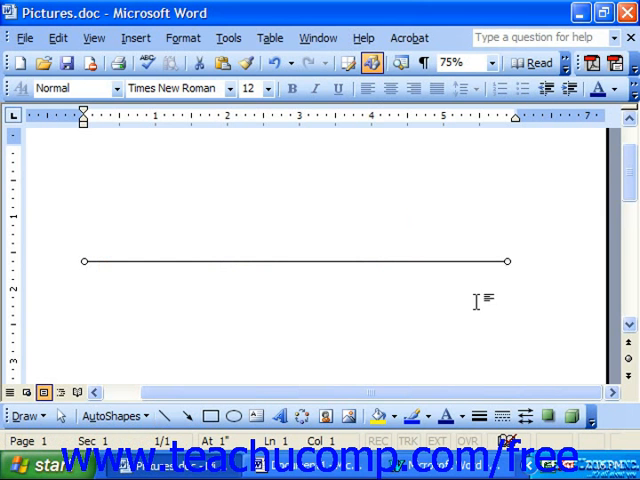
mouse_move(56, 270)
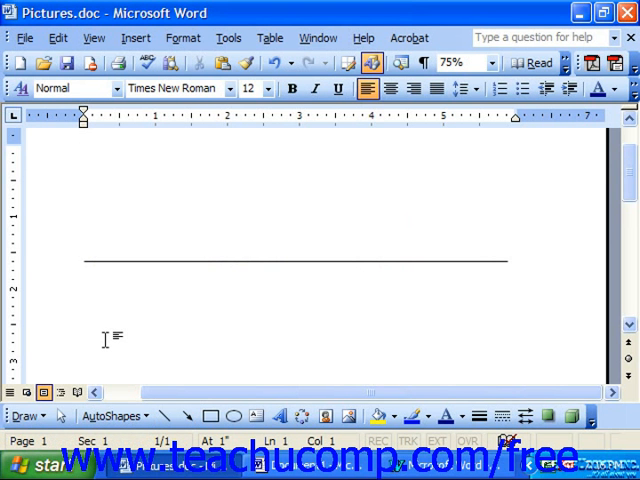
mouse_move(148, 272)
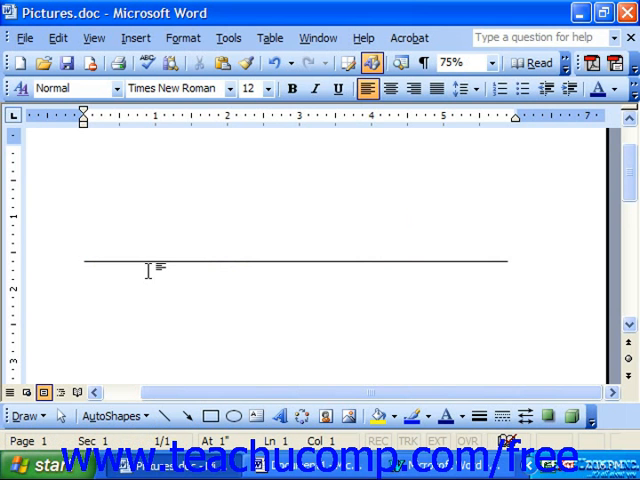
mouse_move(144, 262)
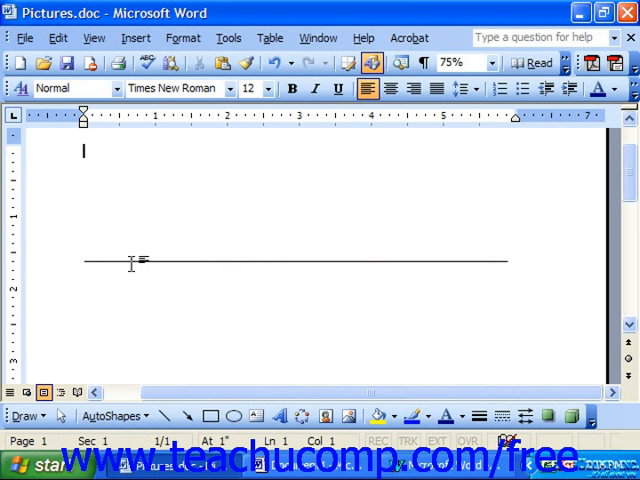
mouse_move(74, 264)
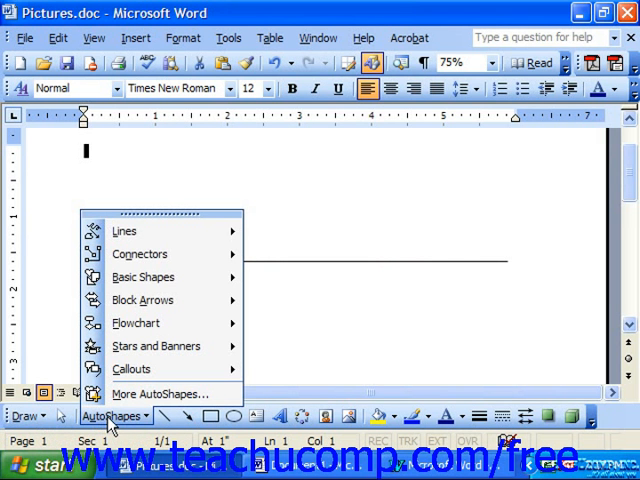
Choose the Smiley Face from the AutoShapes Basic Shapes category
left_click(144, 276)
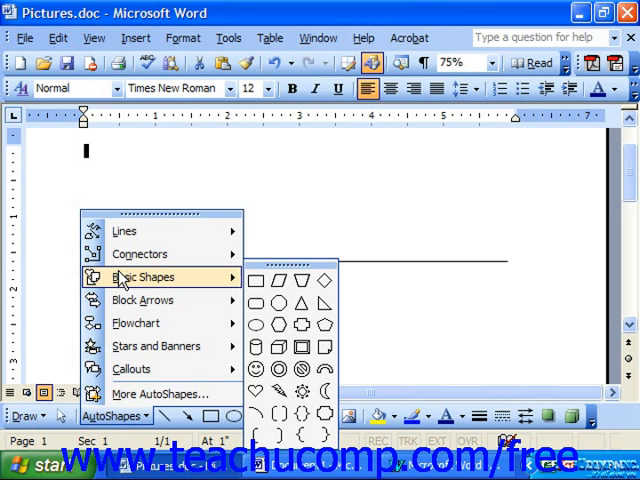
mouse_move(254, 368)
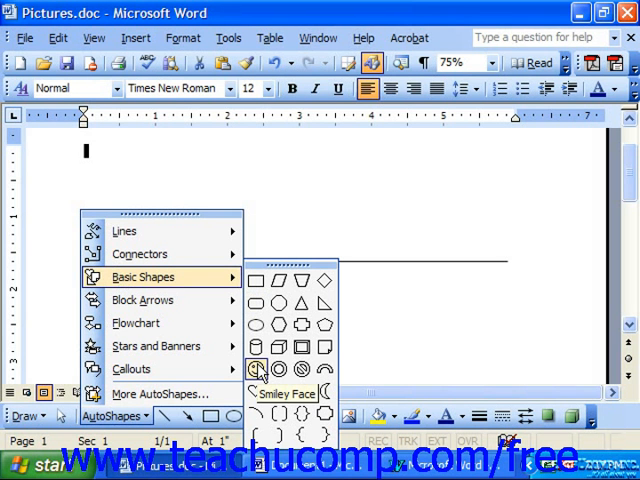
left_click(258, 366)
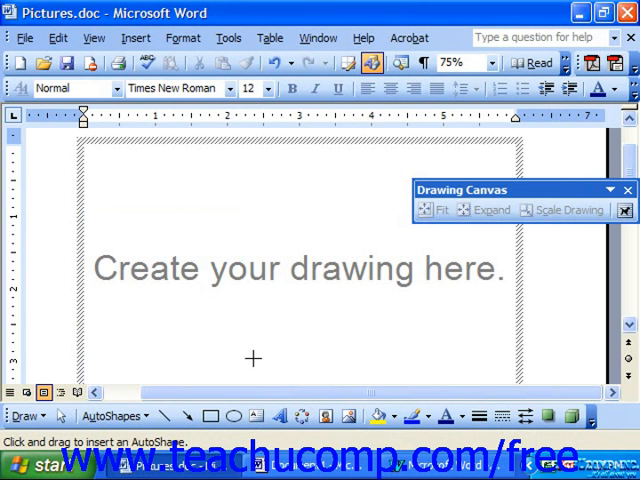
mouse_move(228, 282)
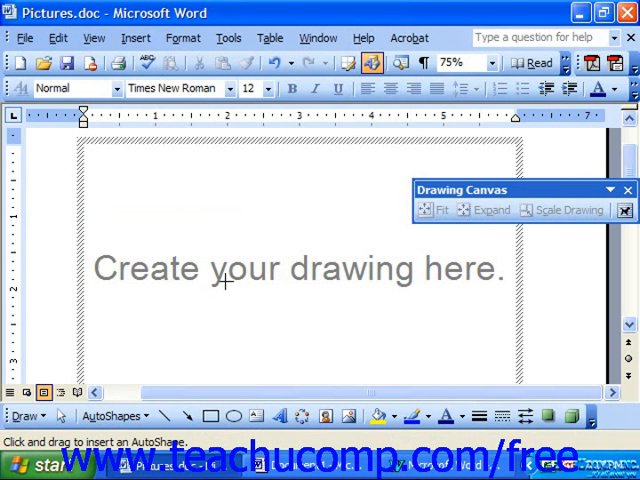
mouse_move(452, 272)
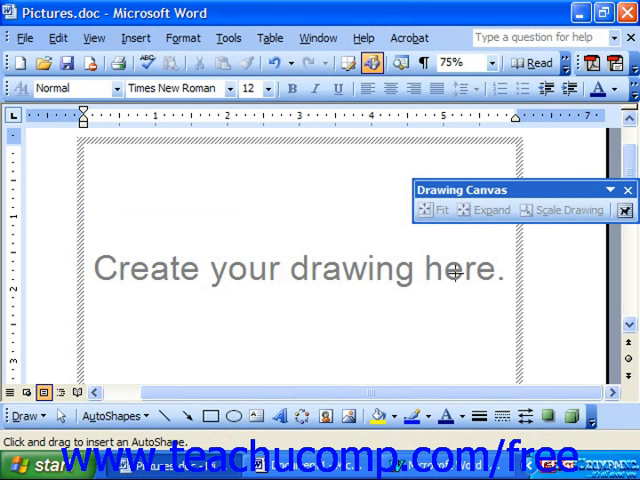
mouse_move(572, 308)
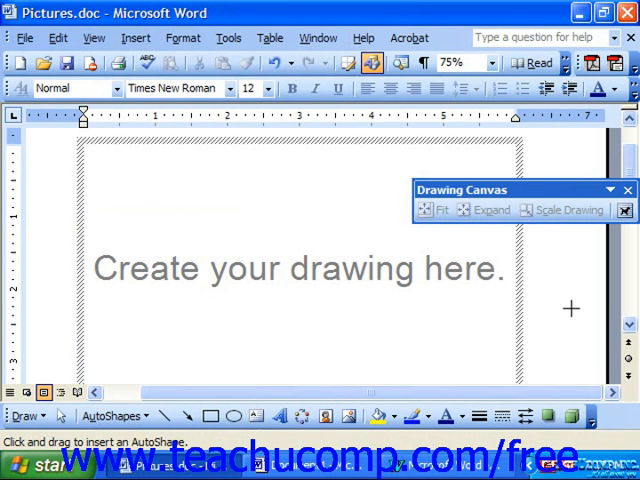
mouse_move(628, 350)
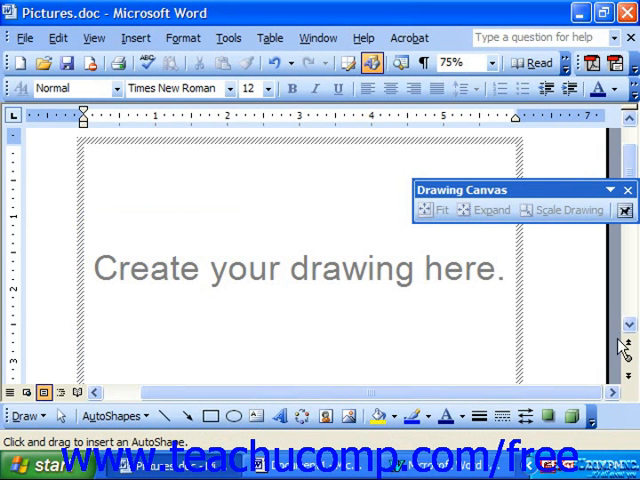
Scroll down the page to position the view for drawing the smiley face
scroll("down", 3)
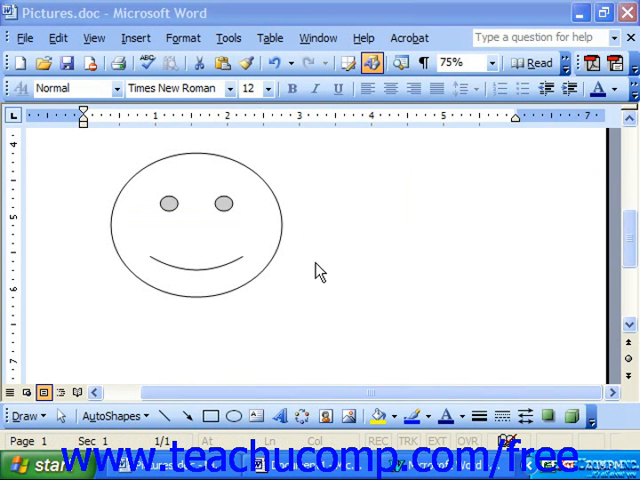
mouse_move(280, 248)
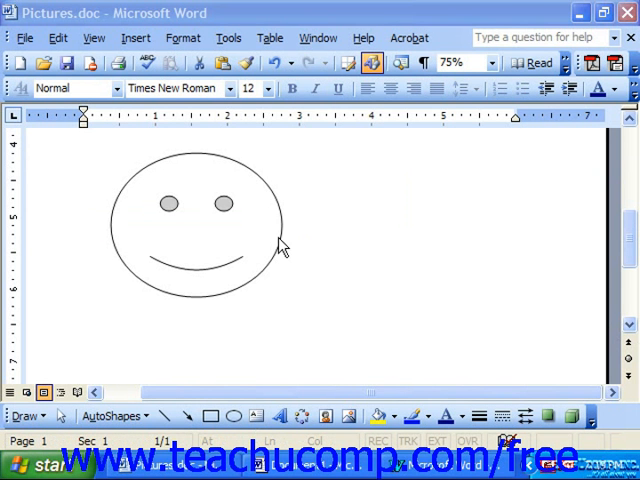
right_click(280, 248)
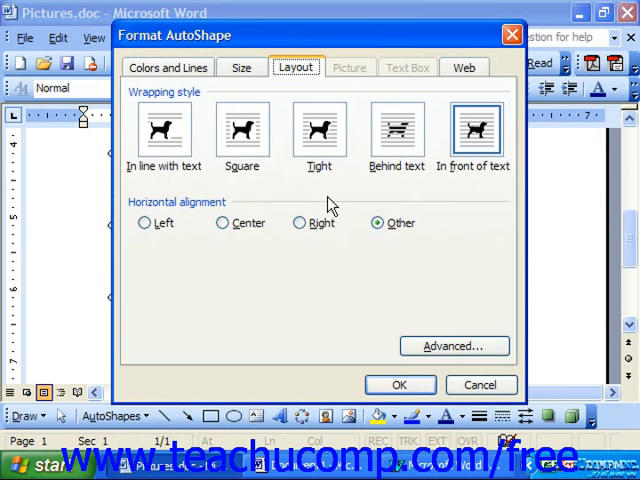
left_click(168, 68)
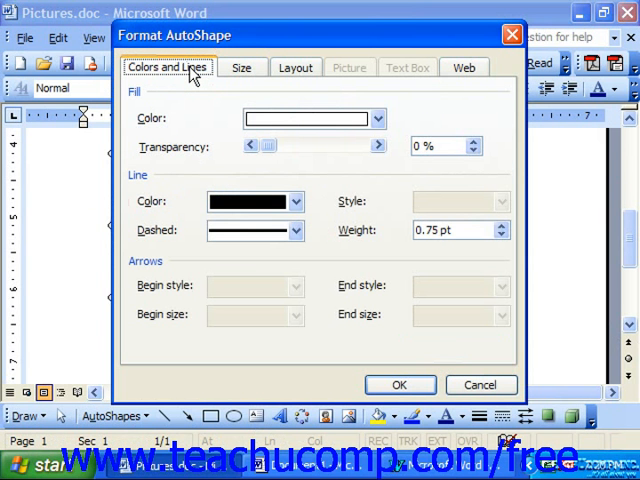
mouse_move(204, 120)
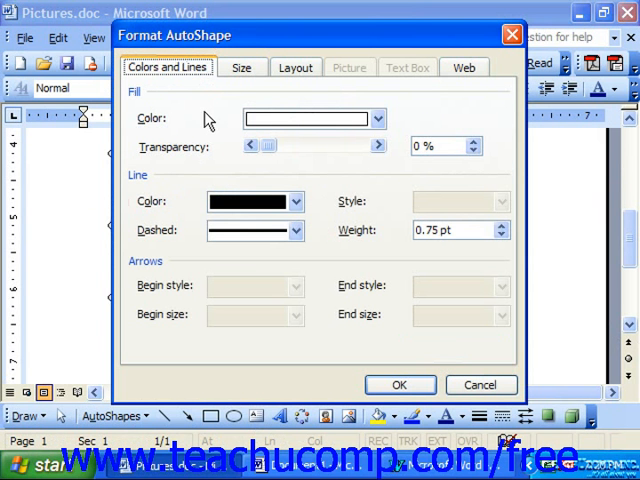
mouse_move(264, 138)
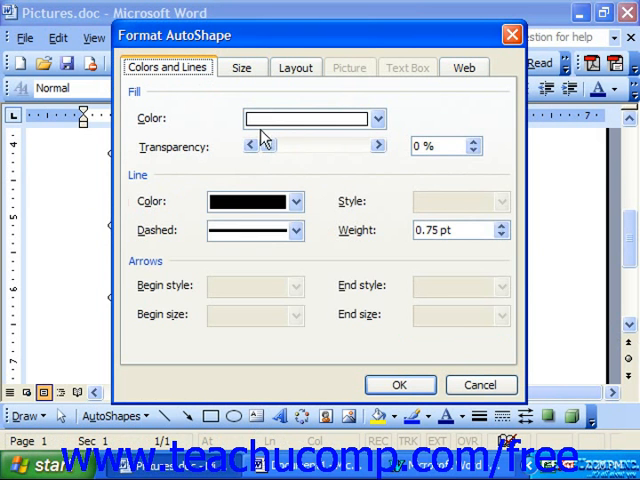
left_click(240, 68)
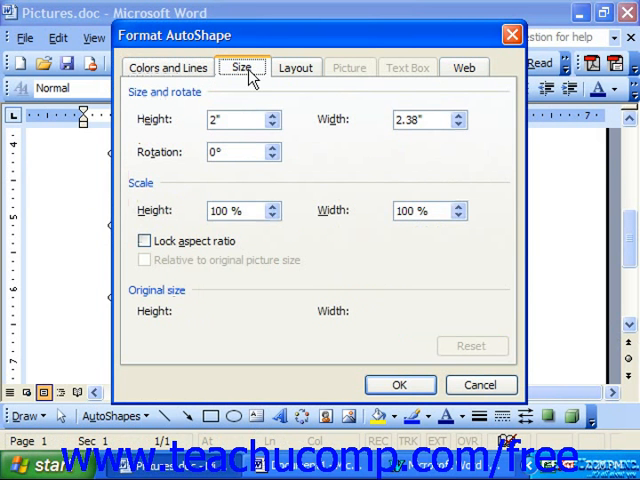
mouse_move(236, 114)
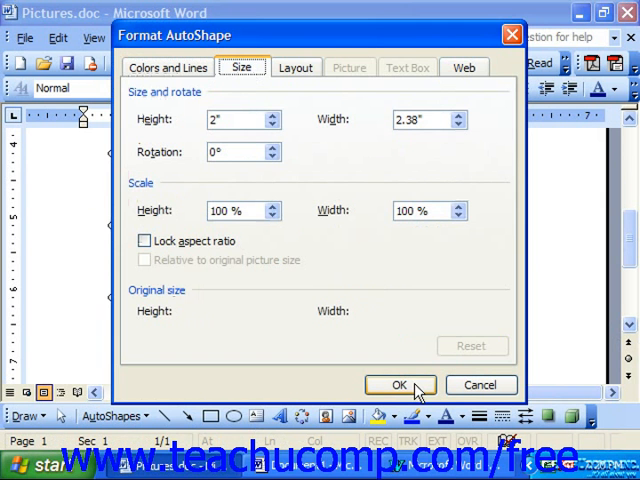
left_click(400, 384)
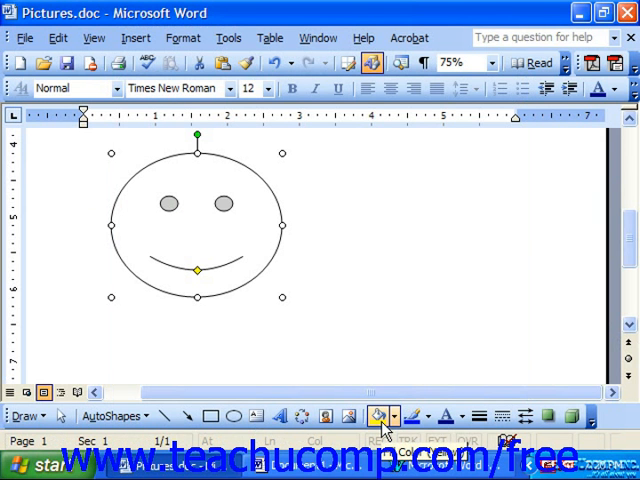
mouse_move(440, 416)
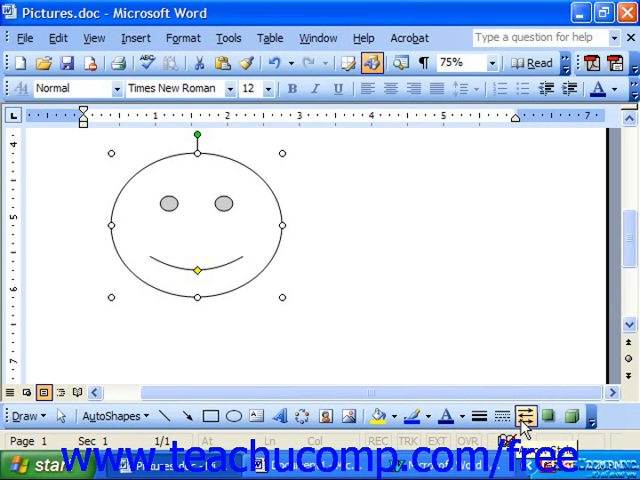
mouse_move(572, 412)
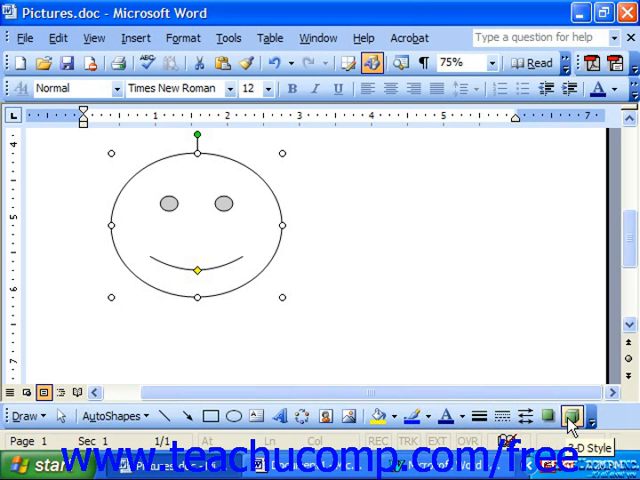